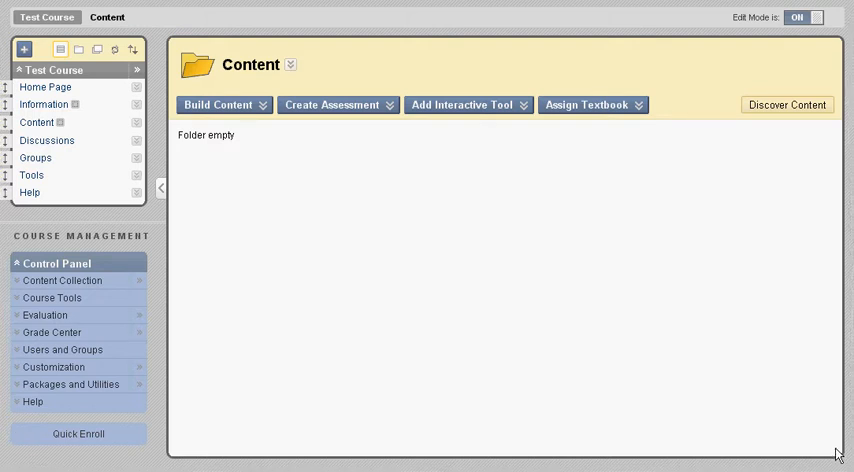
mouse_move(488, 208)
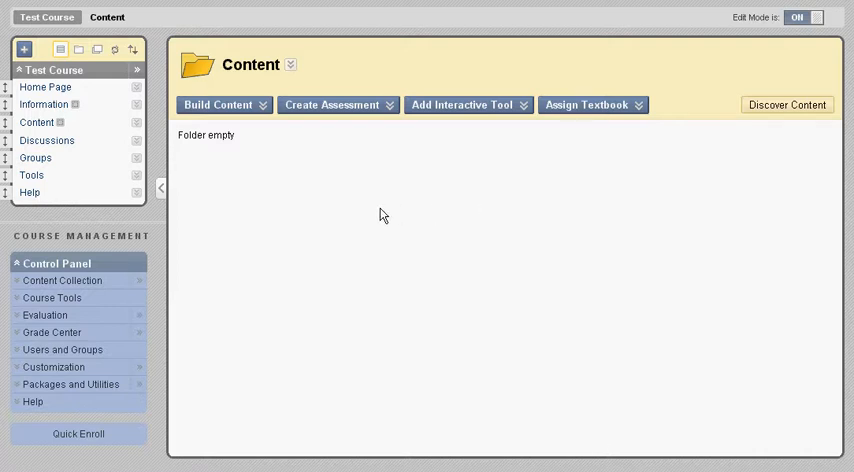
Step: Show the Build Content list of item types for the empty Content folder
left_click(220, 104)
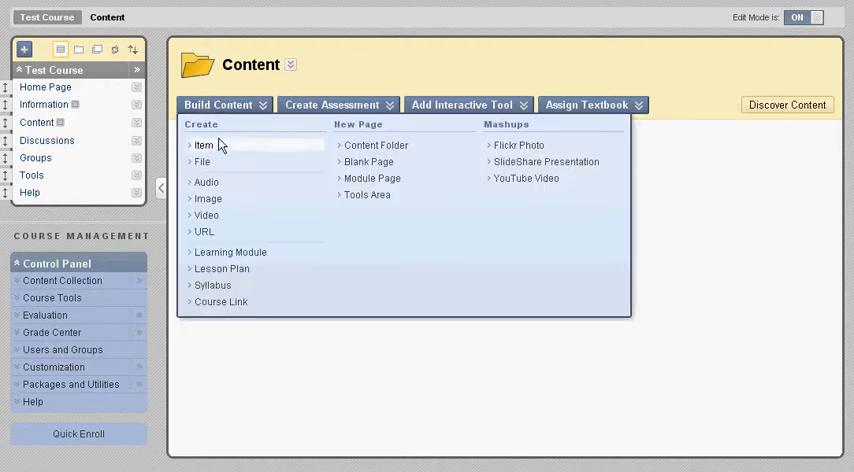
Step: Create a new Item and paste the Word bold, italic and 2x2 table content into its text
left_click(204, 144)
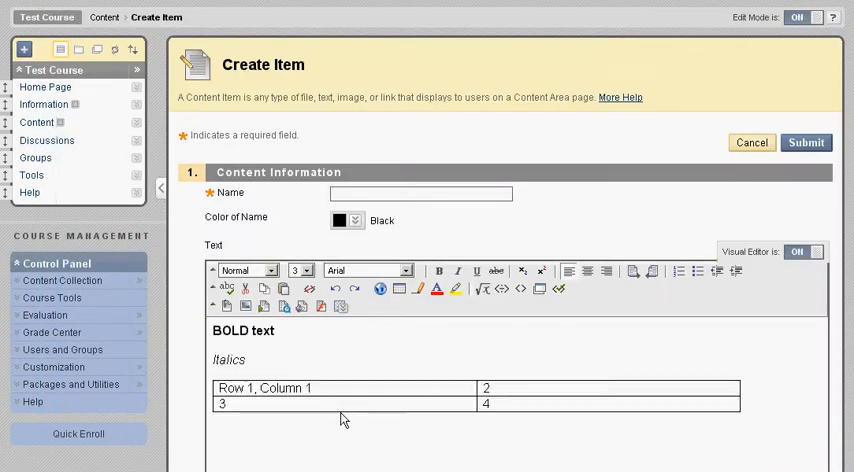
mouse_move(520, 392)
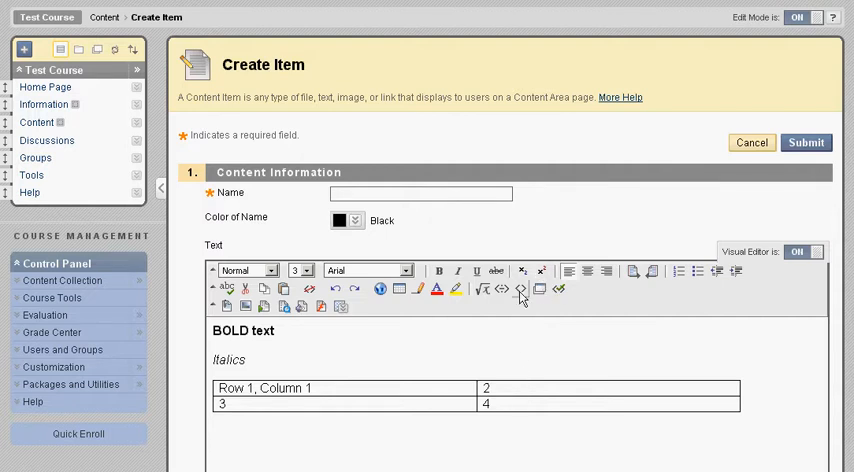
Step: View the HTML source to reveal the cluttered Word-generated XML markup
left_click(520, 288)
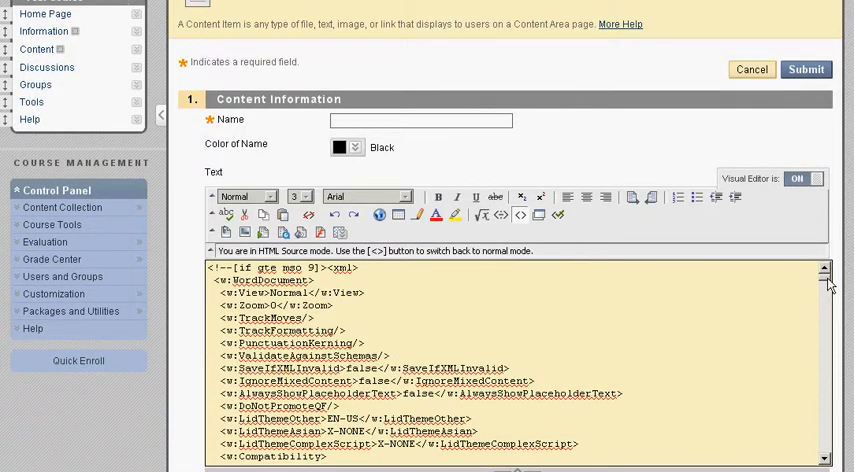
scroll("down", 3)
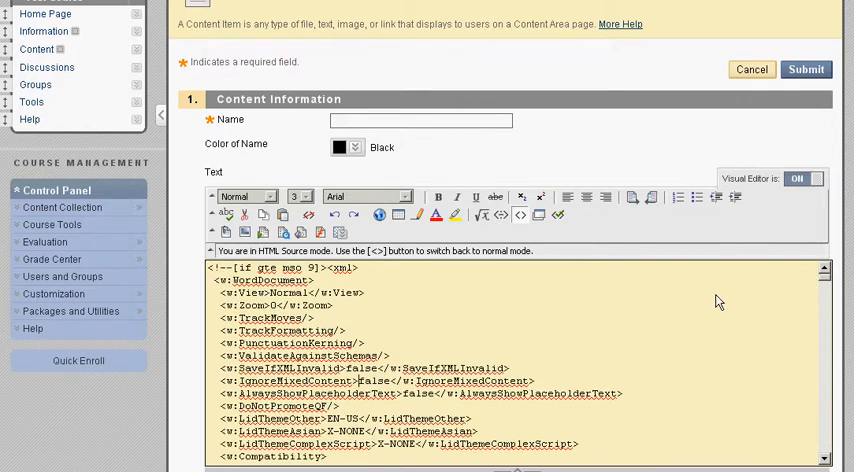
mouse_move(548, 268)
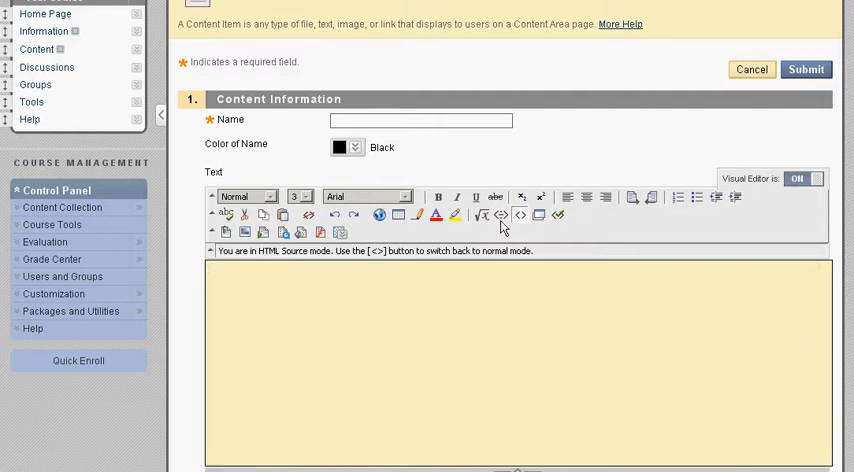
Step: Name the emptied item 'Item 1' and show the editor's mashups list
left_click(520, 216)
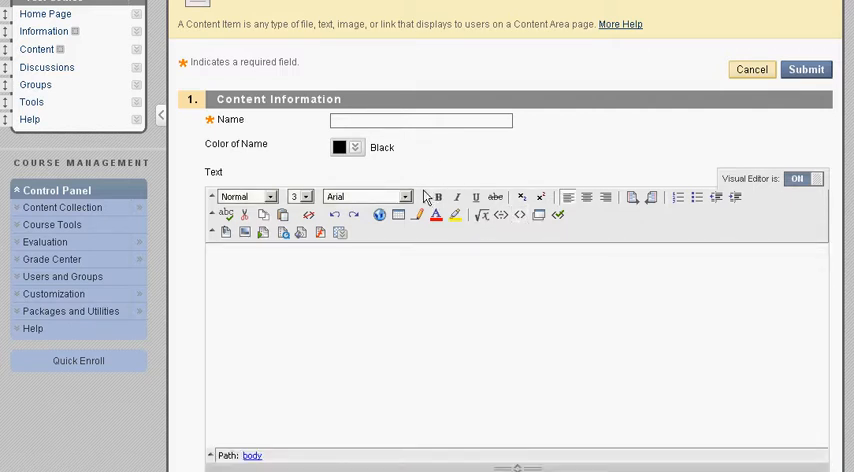
type("Item 1")
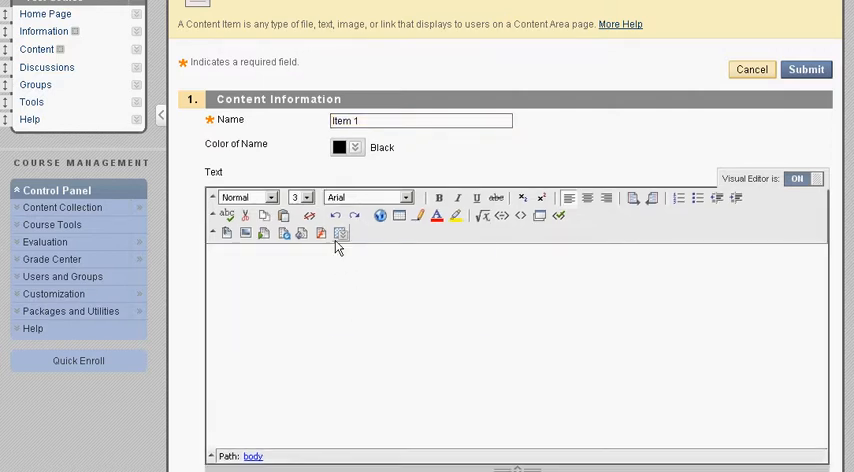
left_click(340, 232)
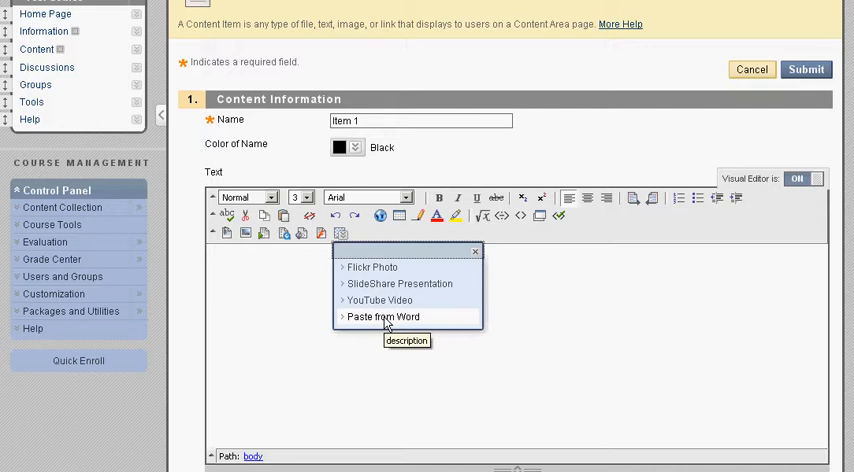
mouse_move(396, 318)
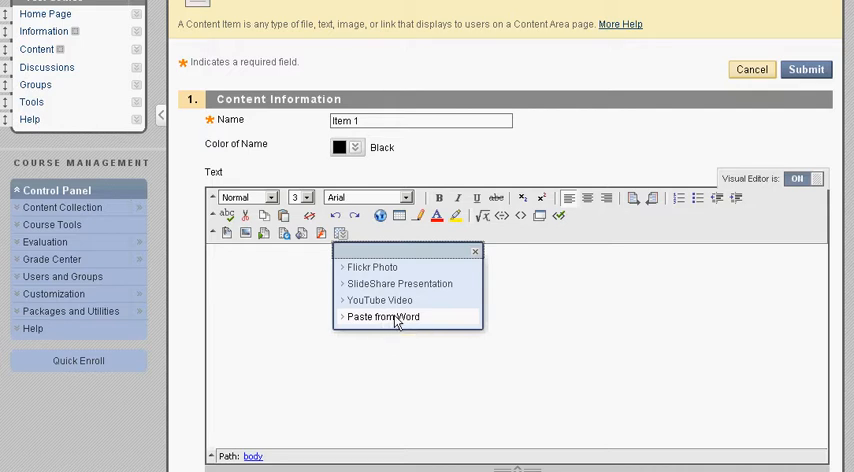
Step: Paste the Word bold, italic and table content into the Paste from Word mashup window
left_click(382, 316)
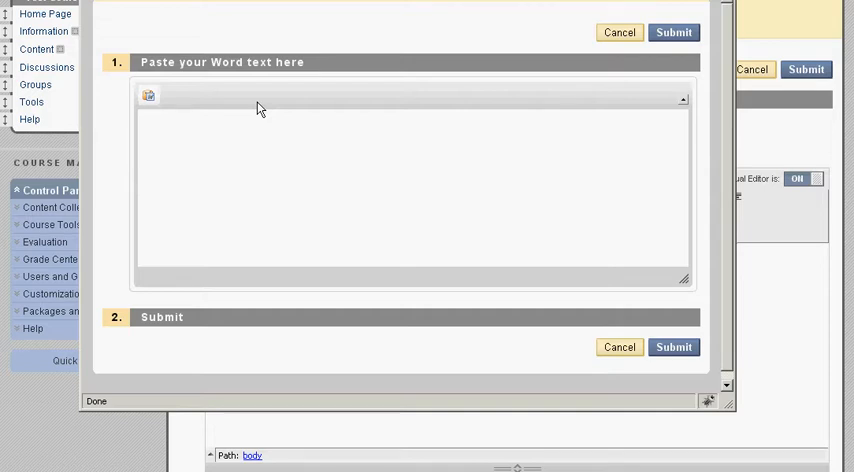
mouse_move(148, 96)
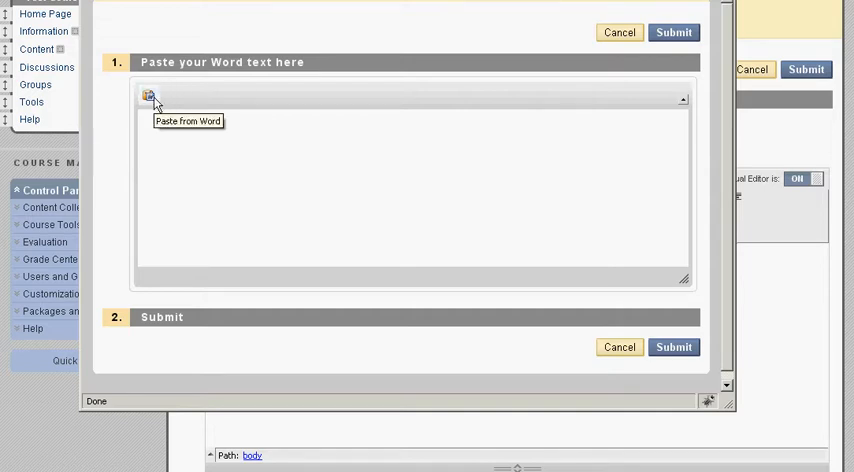
left_click(148, 96)
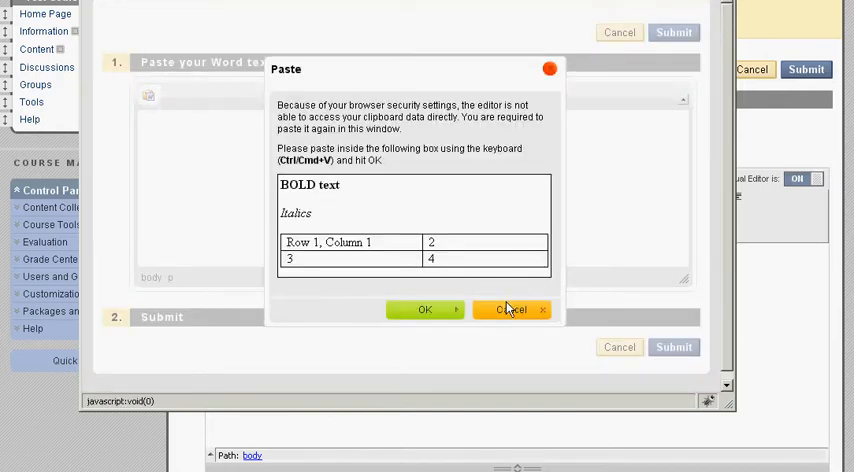
left_click(424, 308)
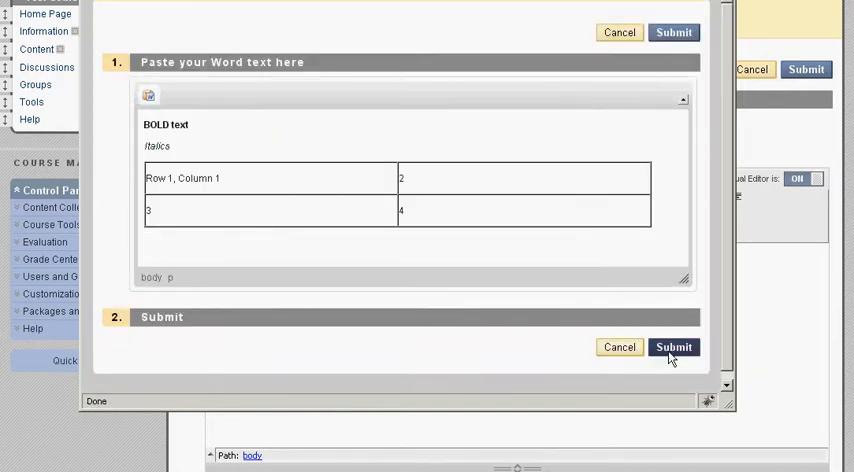
Step: Submit the cleaned Word content into Item 1 and view its tidy strong, em and table source
left_click(672, 348)
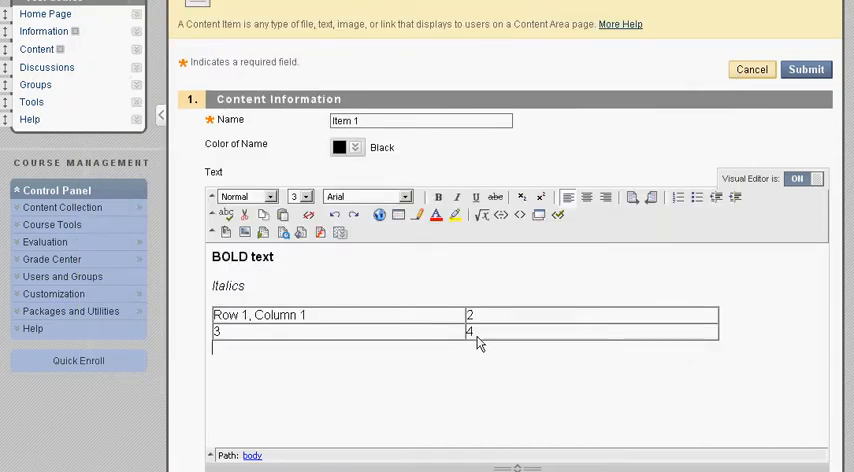
mouse_move(490, 272)
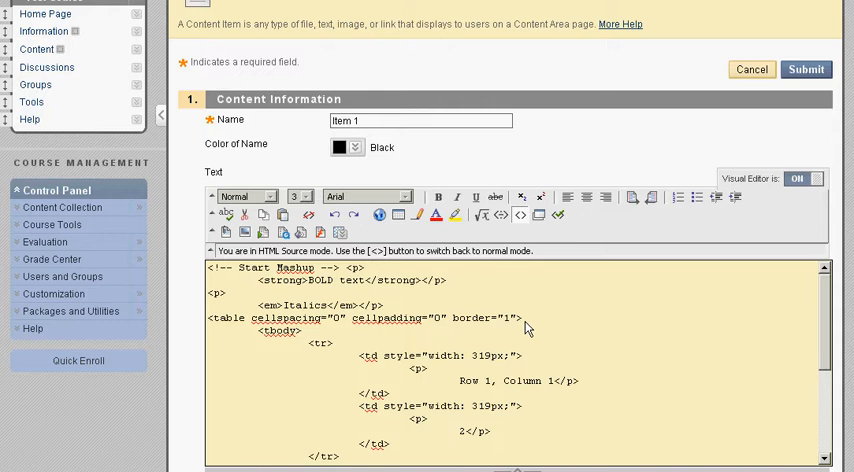
mouse_move(682, 364)
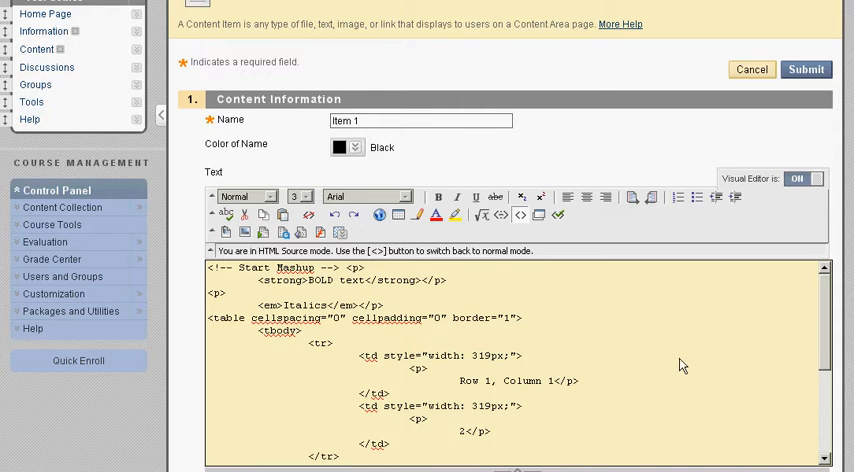